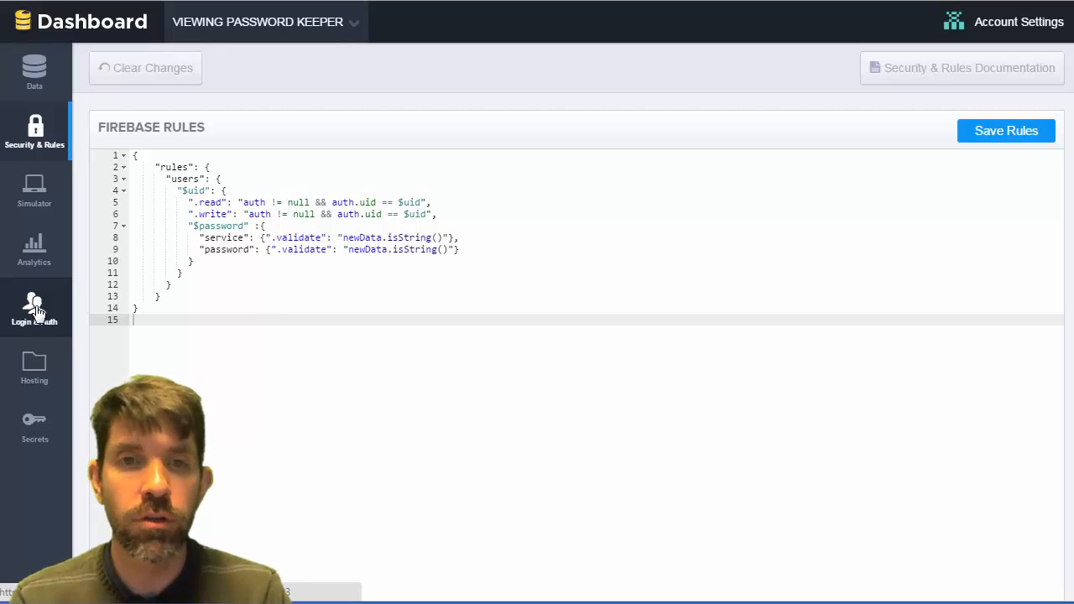
Open the Login & Auth settings with email and password sign-in enabled.
{"action": "left_click", "coordinate": [35, 306]}
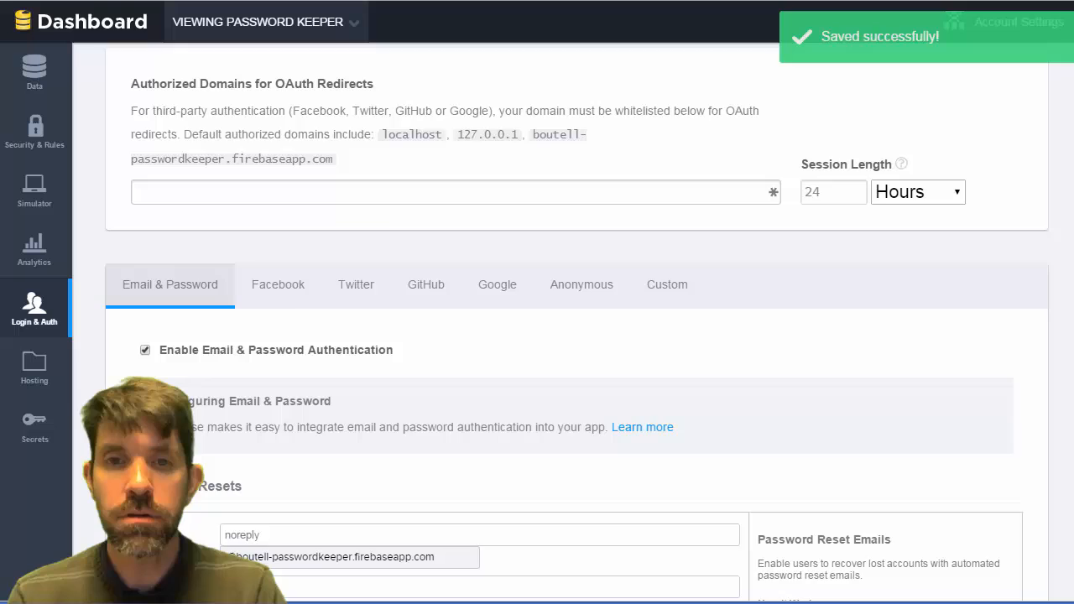
Scroll past Password Resets to the empty Registered Users table.
{"action": "scroll", "scroll_direction": "down", "scroll_amount": 3}
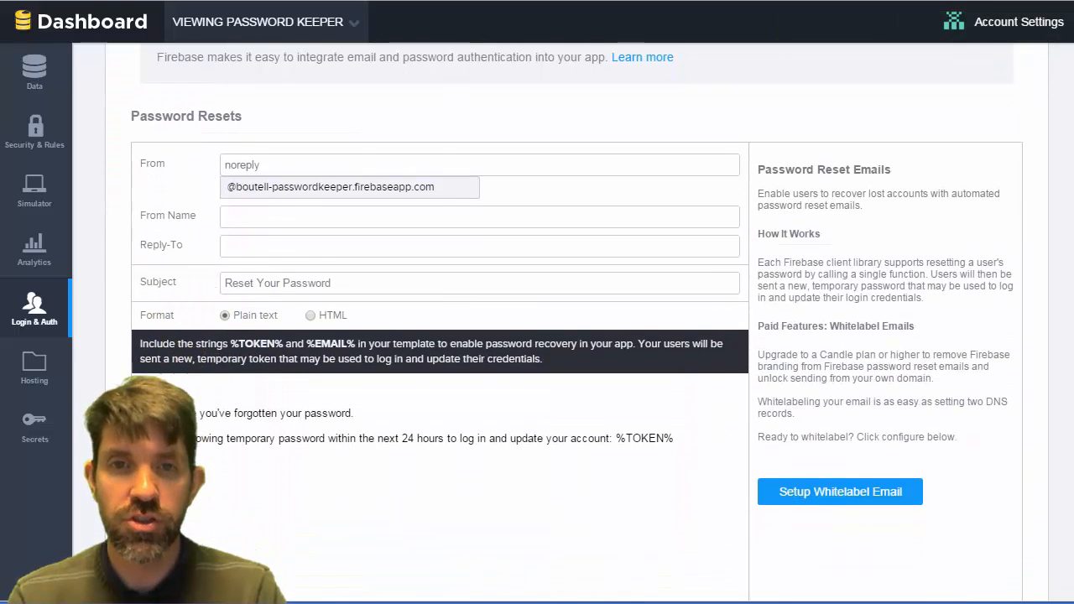
{"action": "scroll", "scroll_direction": "down", "scroll_amount": 3}
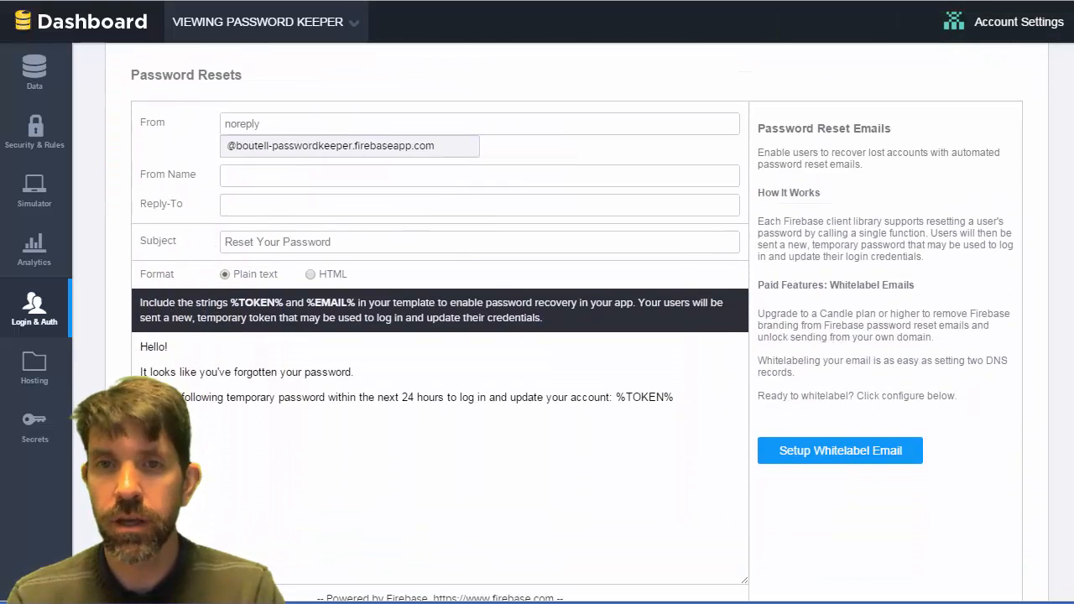
{"action": "scroll", "scroll_direction": "down", "scroll_amount": 3}
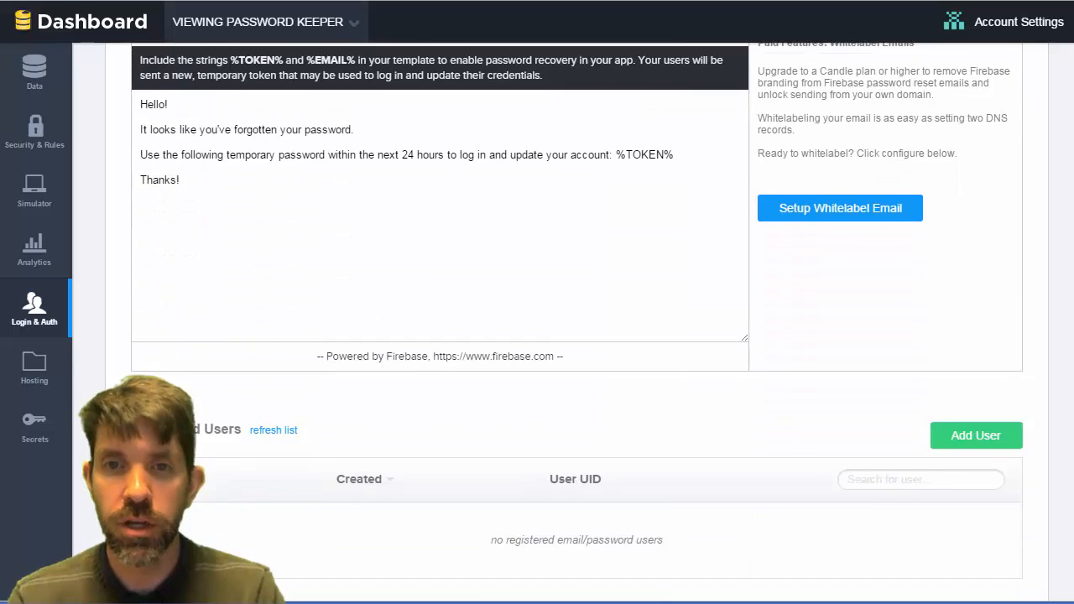
{"action": "scroll", "scroll_direction": "down", "scroll_amount": 3}
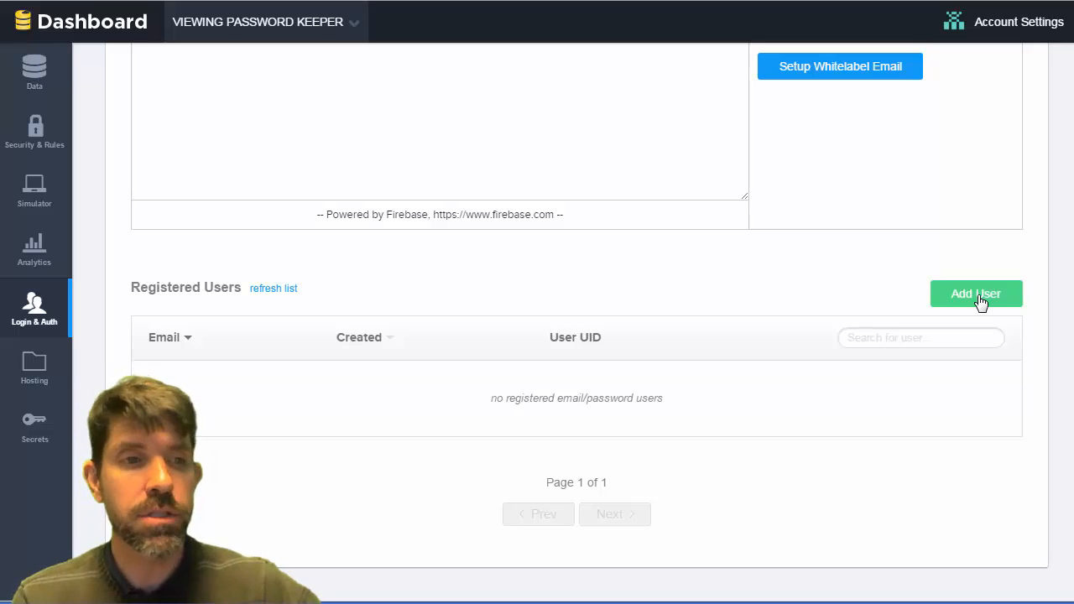
{"action": "left_click", "coordinate": [976, 294]}
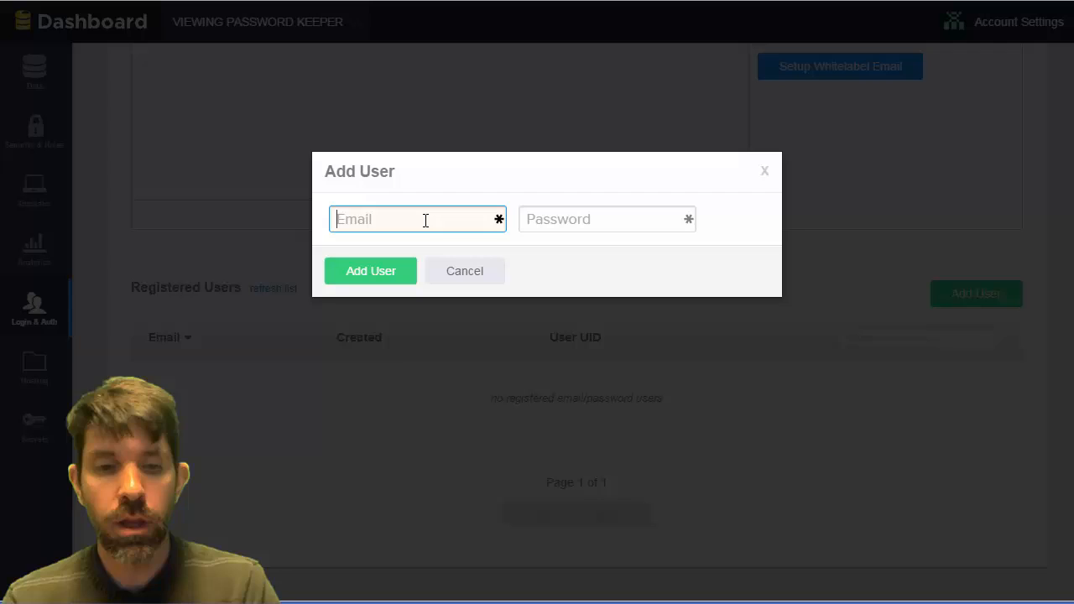
{"action": "type", "text": "a"}
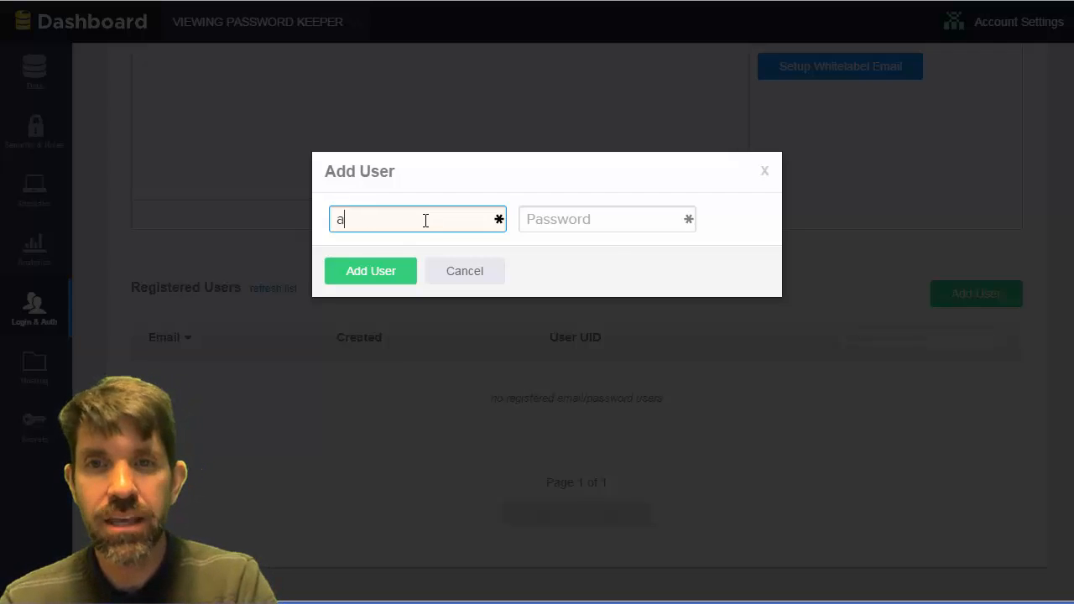
{"action": "type", "text": "@b.com"}
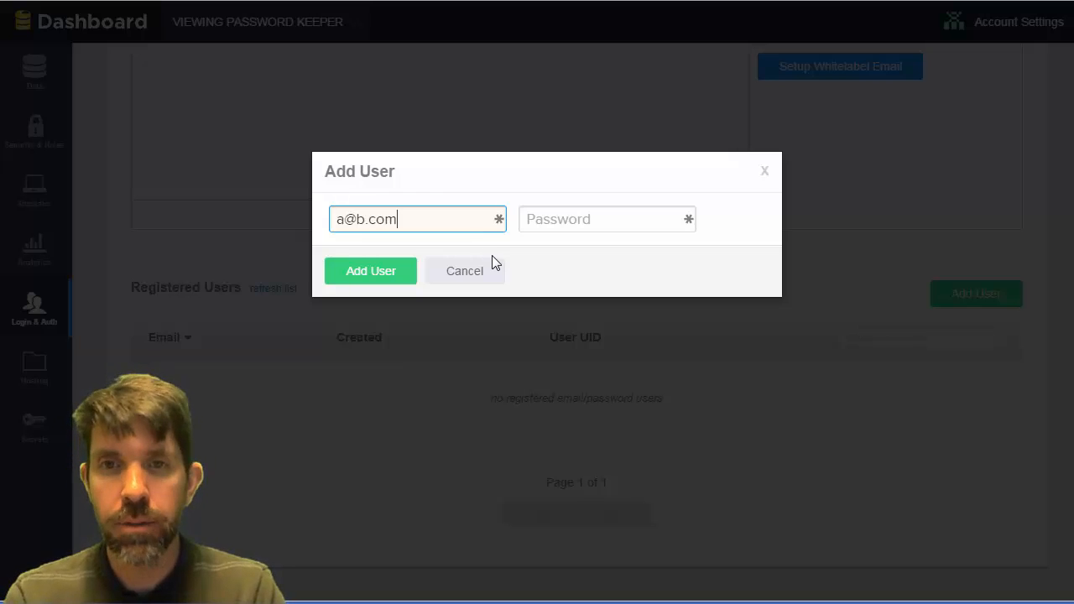
{"action": "type", "text": "••"}
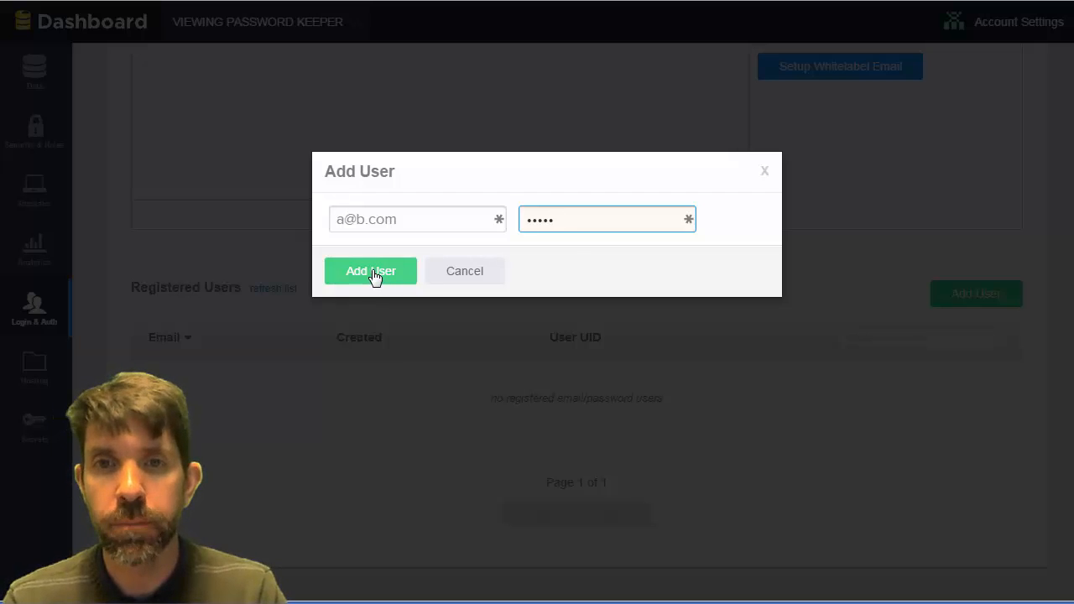
{"action": "left_click", "coordinate": [370, 271]}
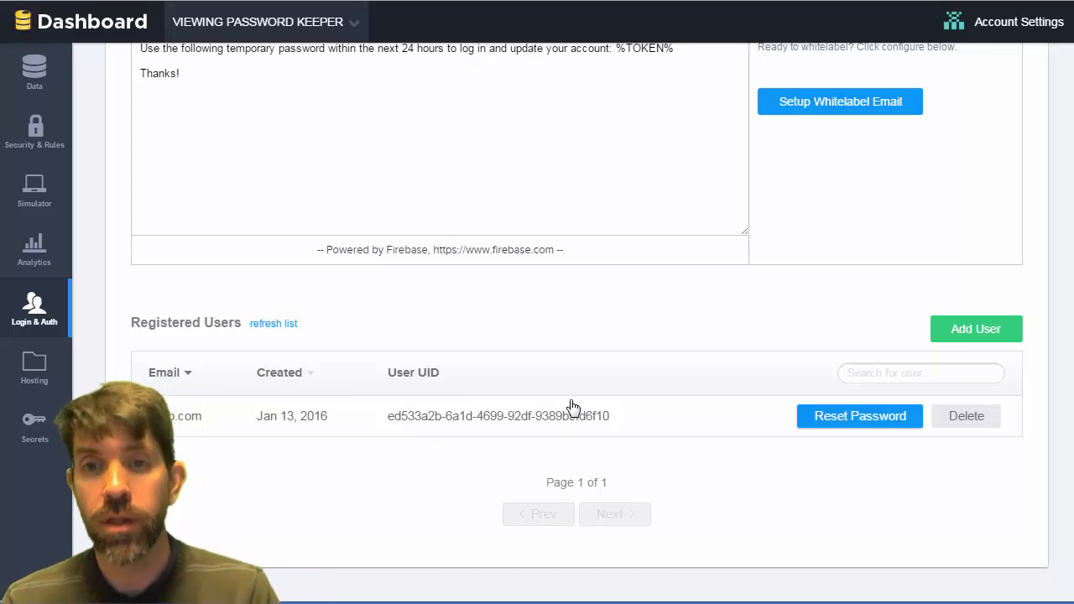
{"action": "mouse_move", "coordinate": [411, 431]}
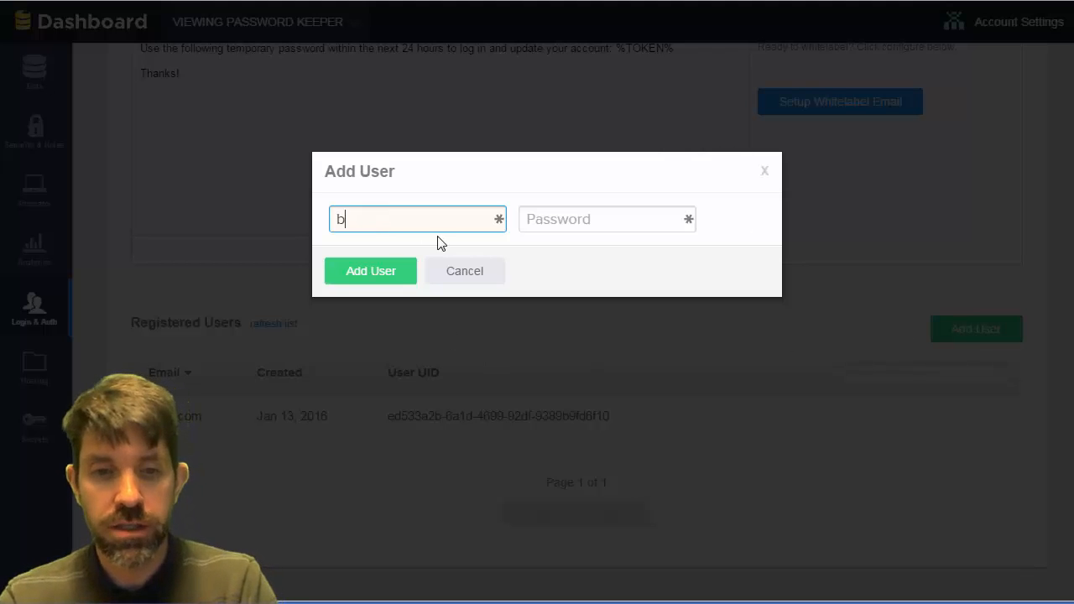
{"action": "type", "text": "@c.com"}
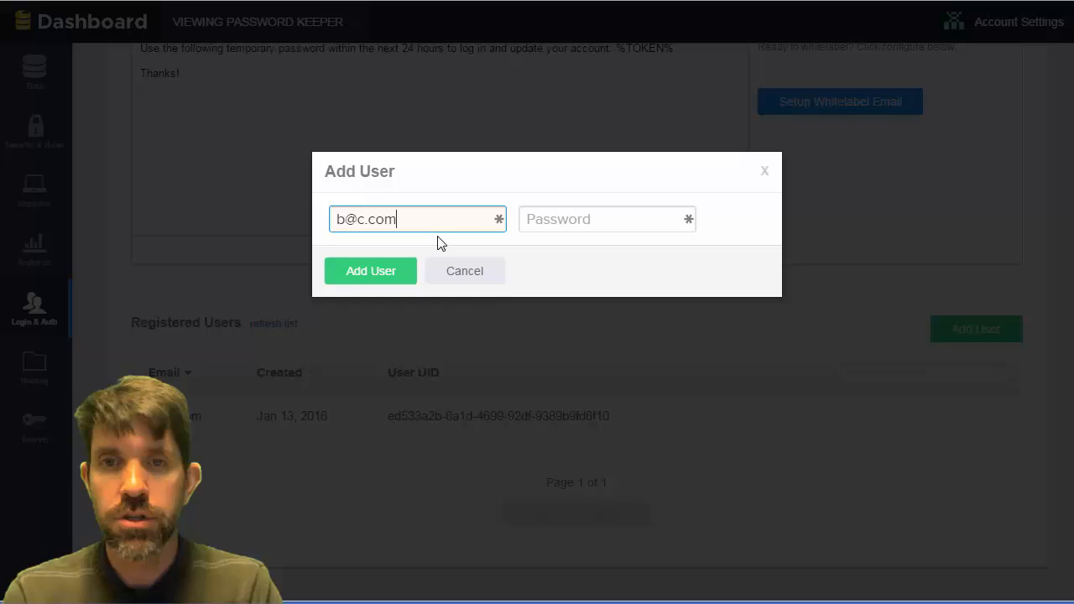
{"action": "type", "text": "•••••"}
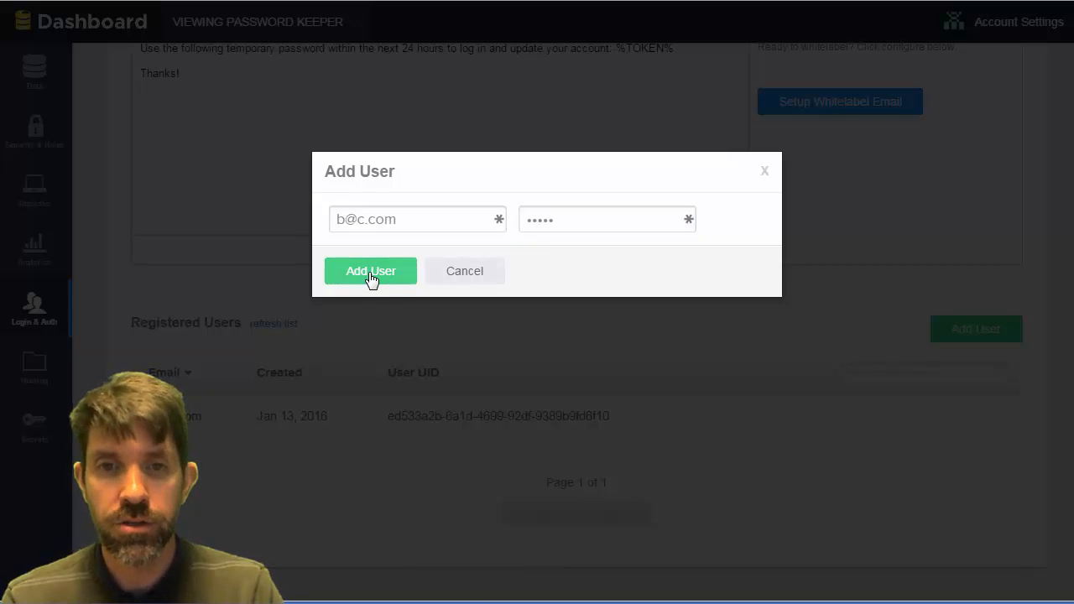
{"action": "left_click", "coordinate": [371, 271]}
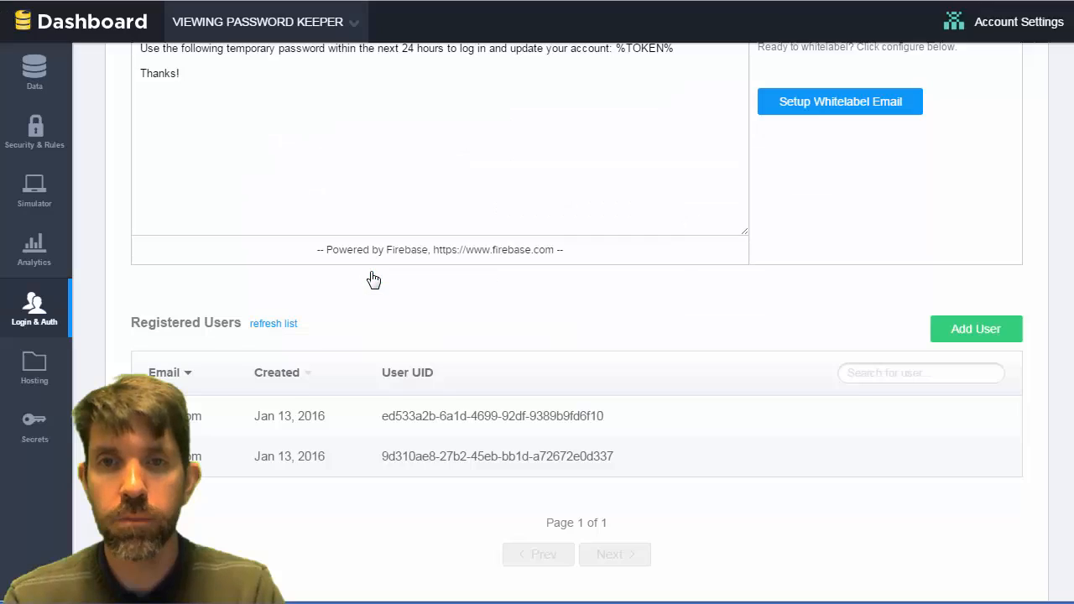
Switch to the lecture slide 'Create 2 simple users in Forge for testing'.
{"action": "left_click", "coordinate": [975, 328]}
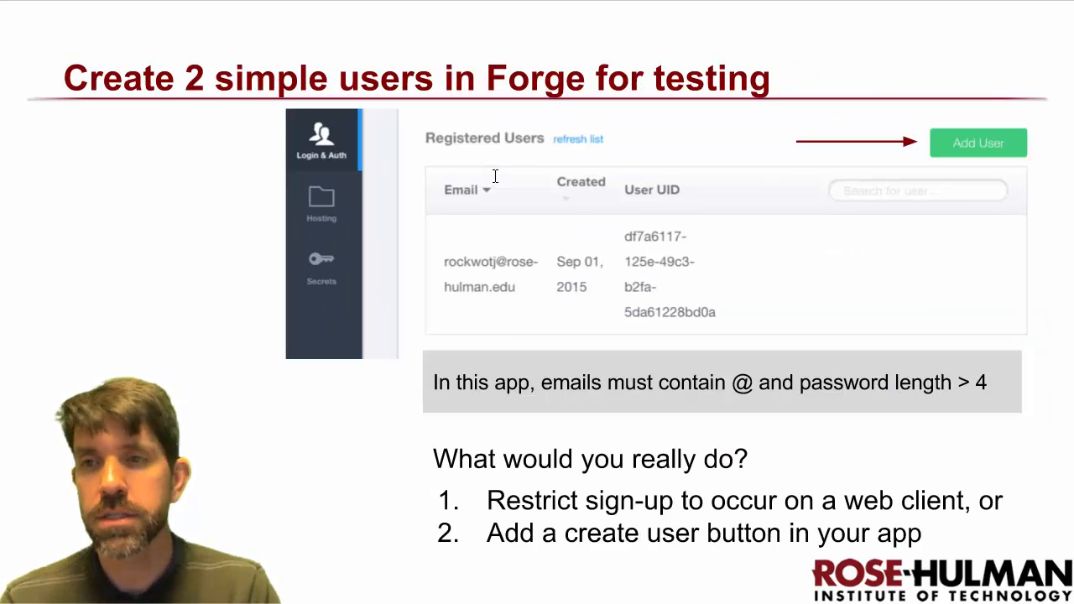
{"action": "mouse_move", "coordinate": [311, 421]}
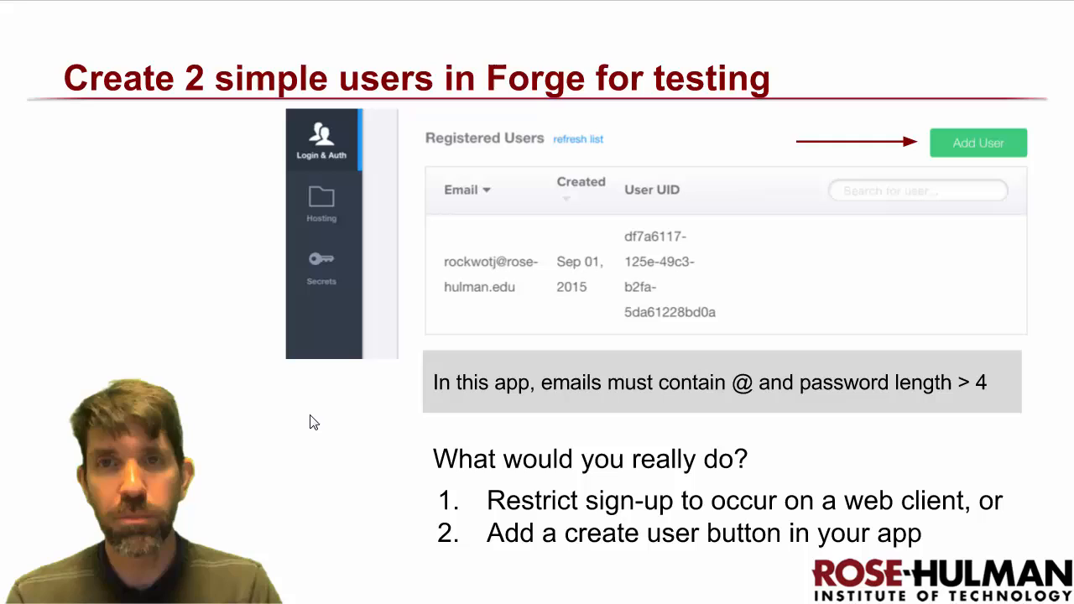